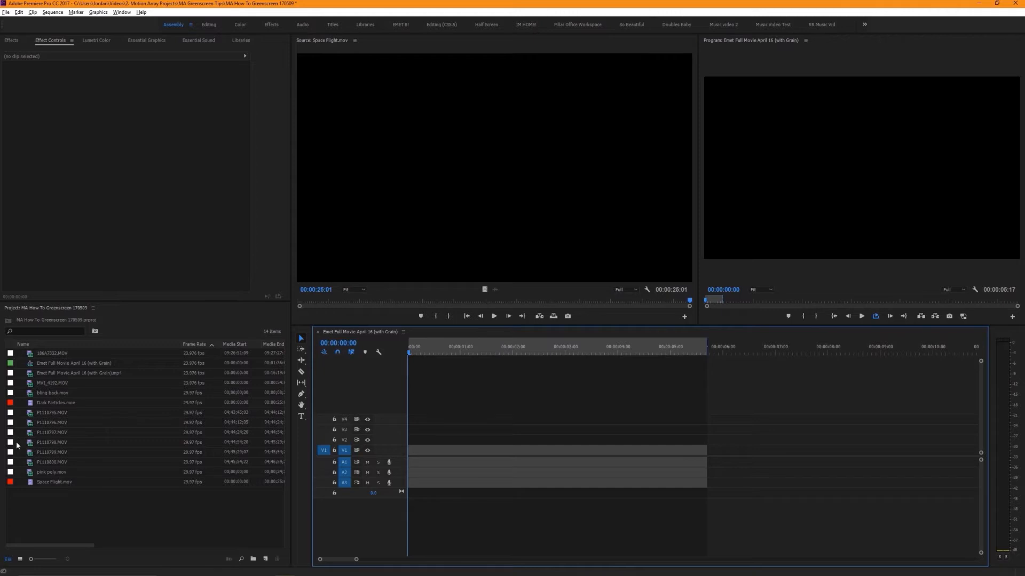
{"action": "mouse_move", "coordinate": [78, 462]}
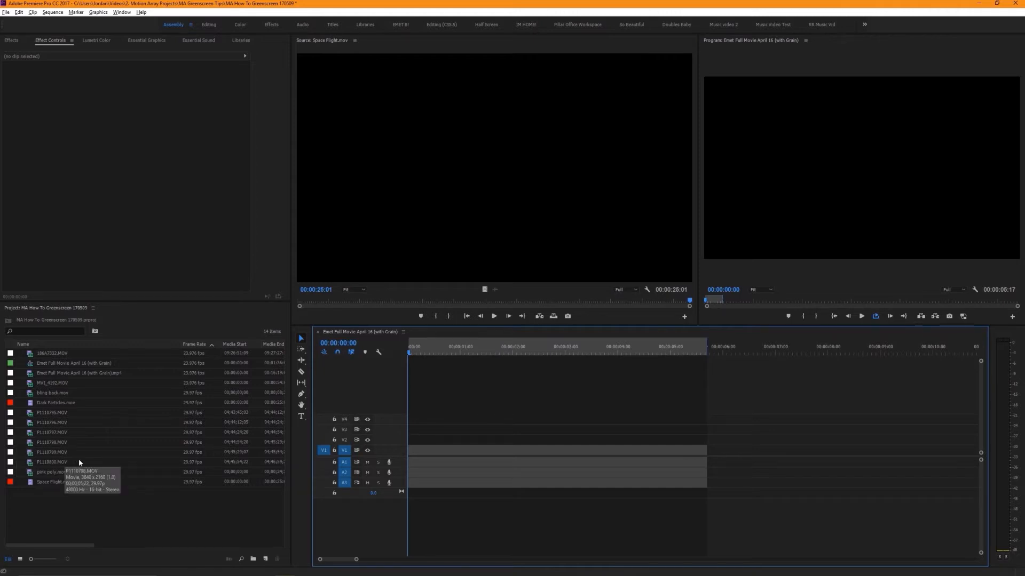
Preview the green screen clip P1110798.MOV from the Project panel.
{"action": "double_click", "coordinate": [51, 441]}
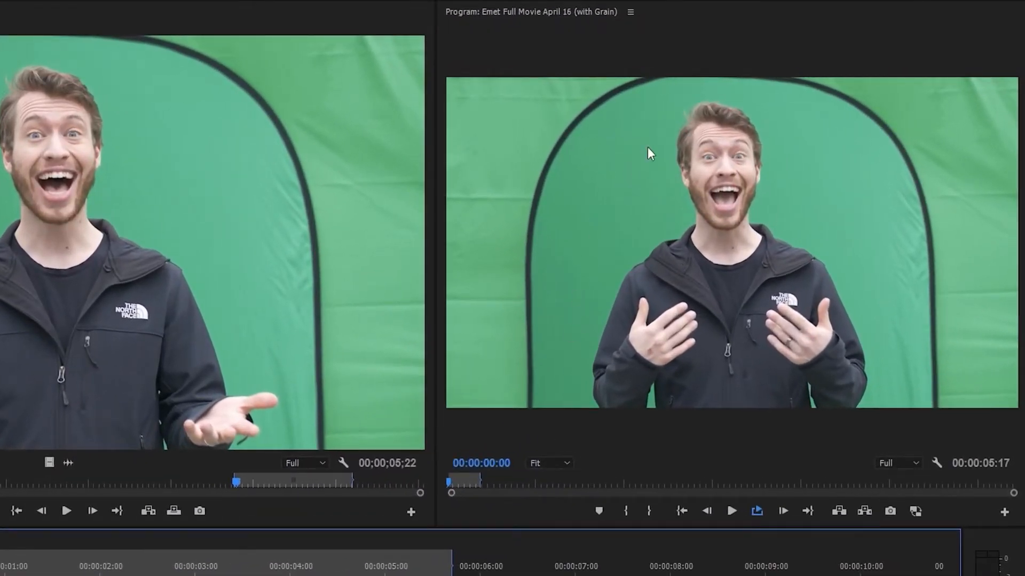
{"action": "mouse_move", "coordinate": [893, 237]}
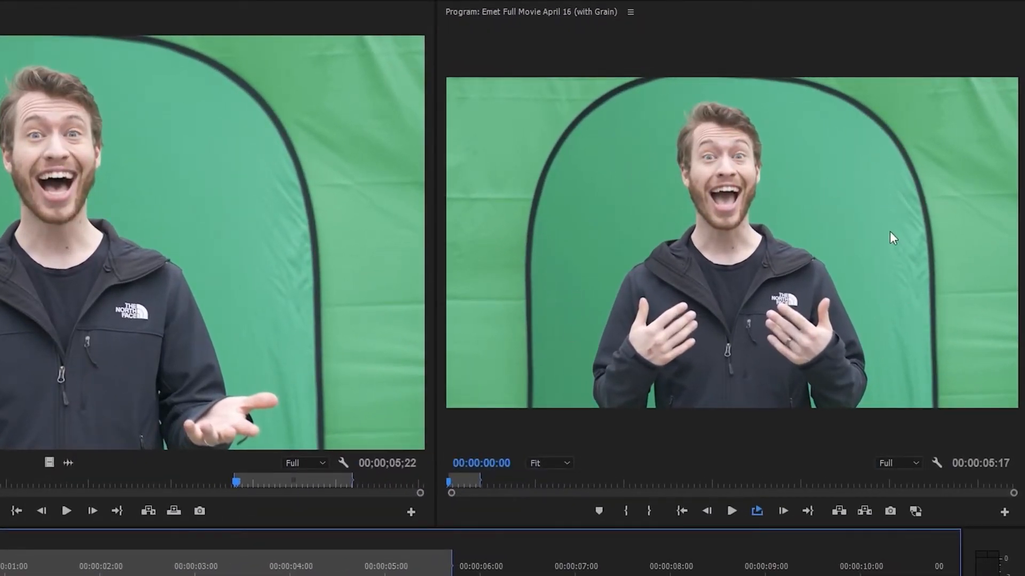
{"action": "mouse_move", "coordinate": [985, 181]}
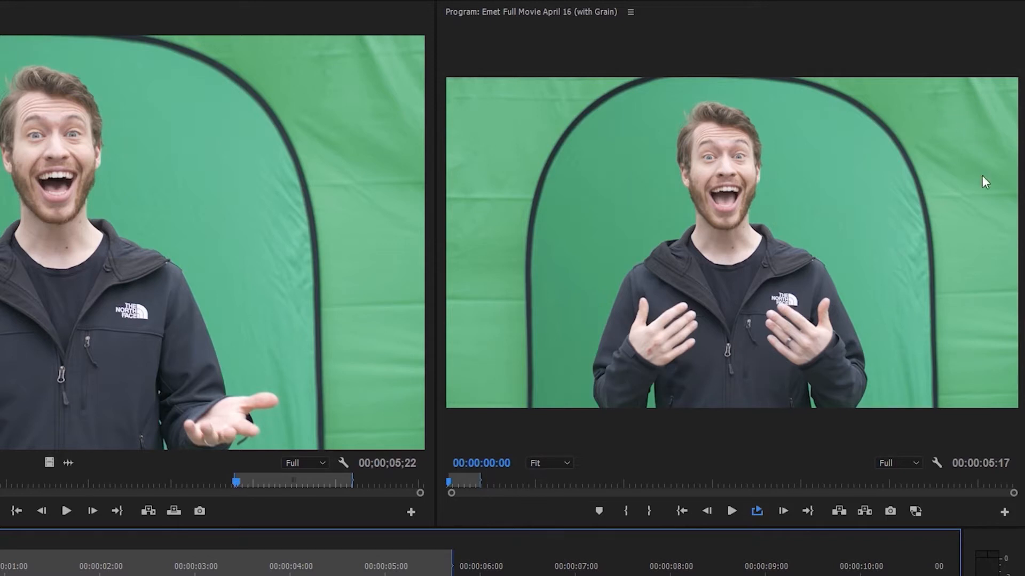
{"action": "mouse_move", "coordinate": [946, 461]}
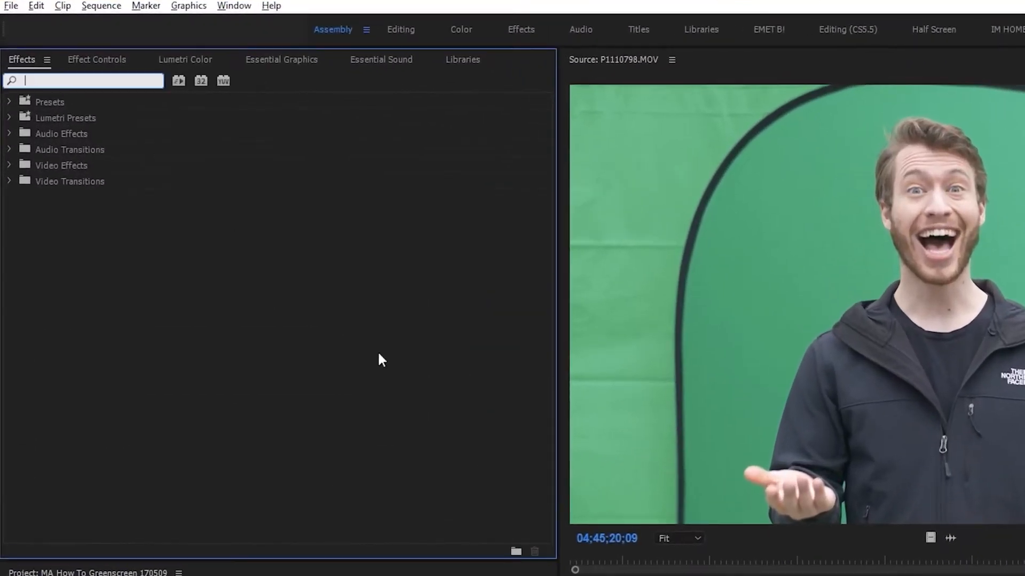
Apply Ultra Key to the clip and sample the green backdrop as the key colour.
{"action": "type", "text": "ultra"}
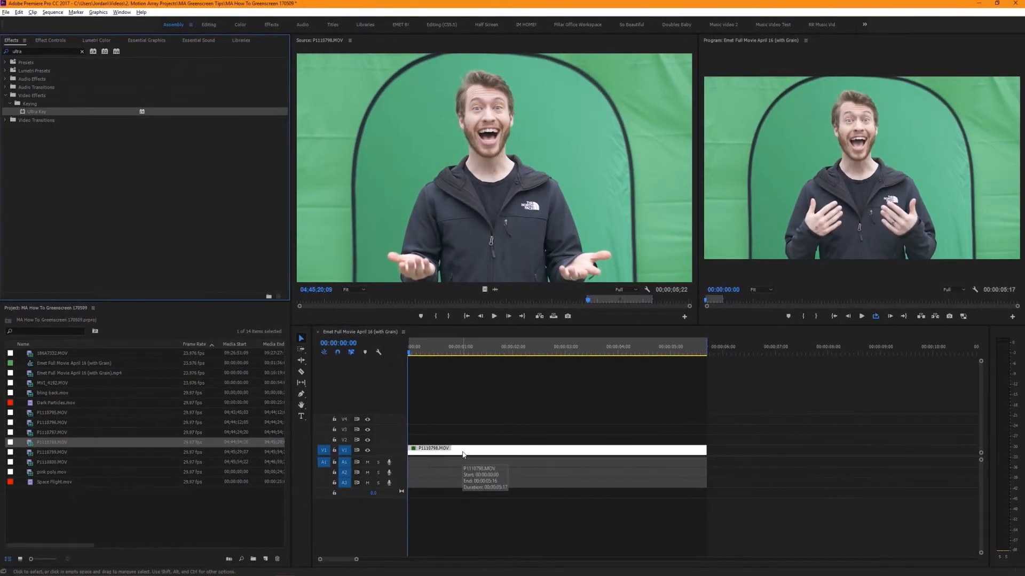
{"action": "left_click", "coordinate": [50, 40]}
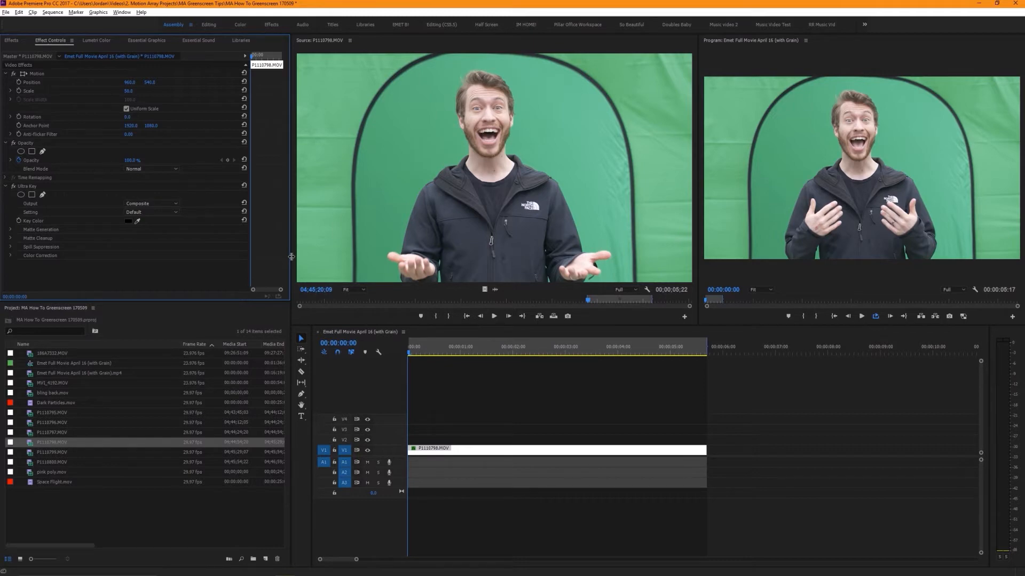
{"action": "mouse_move", "coordinate": [252, 259]}
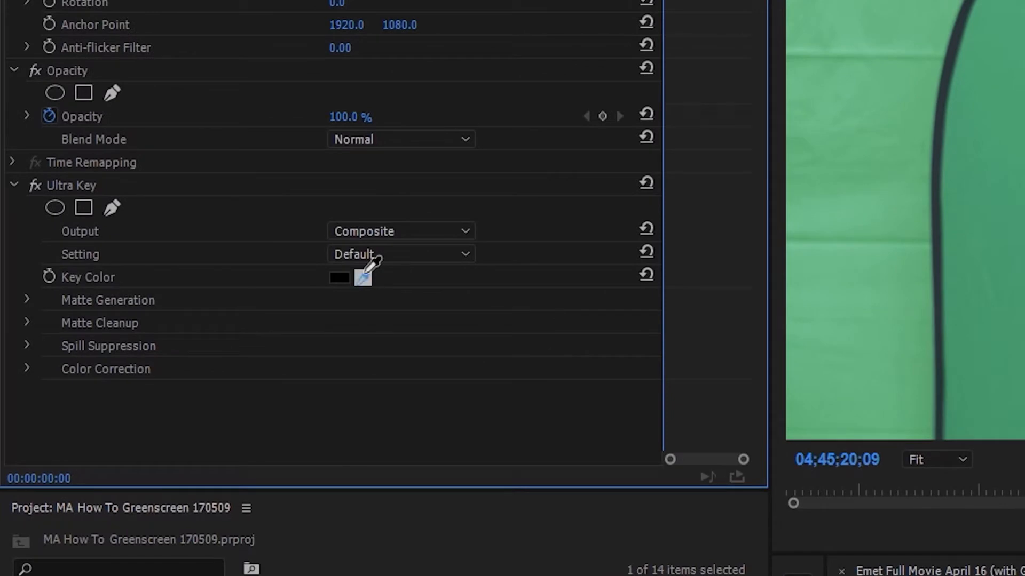
{"action": "left_click", "coordinate": [338, 278]}
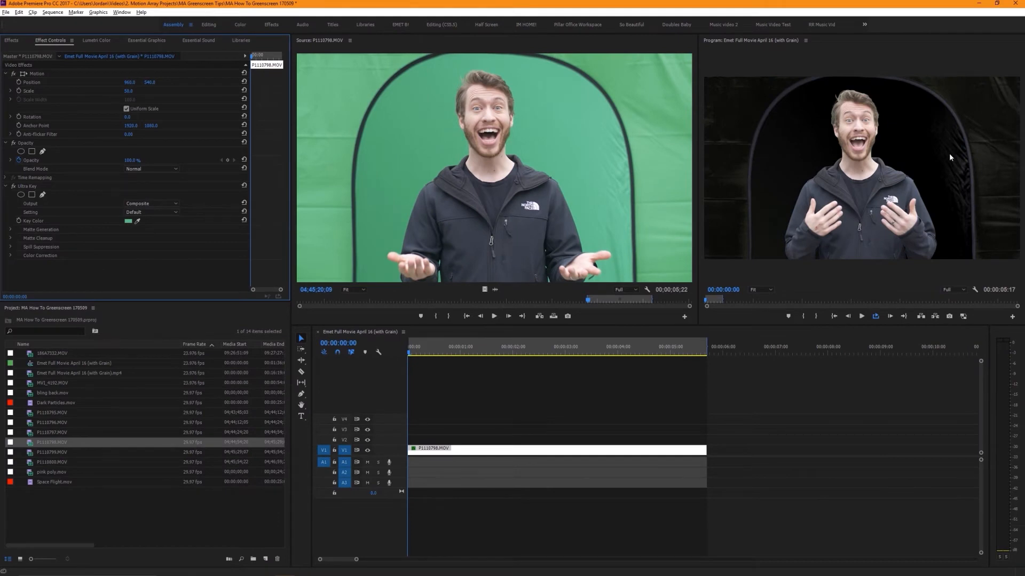
{"action": "mouse_move", "coordinate": [922, 155]}
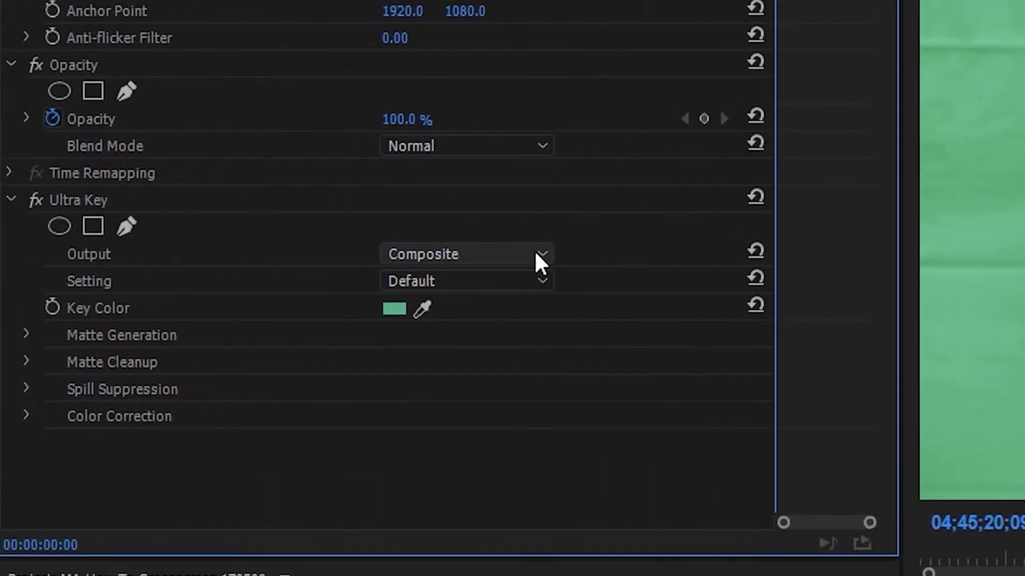
{"action": "left_click", "coordinate": [465, 254]}
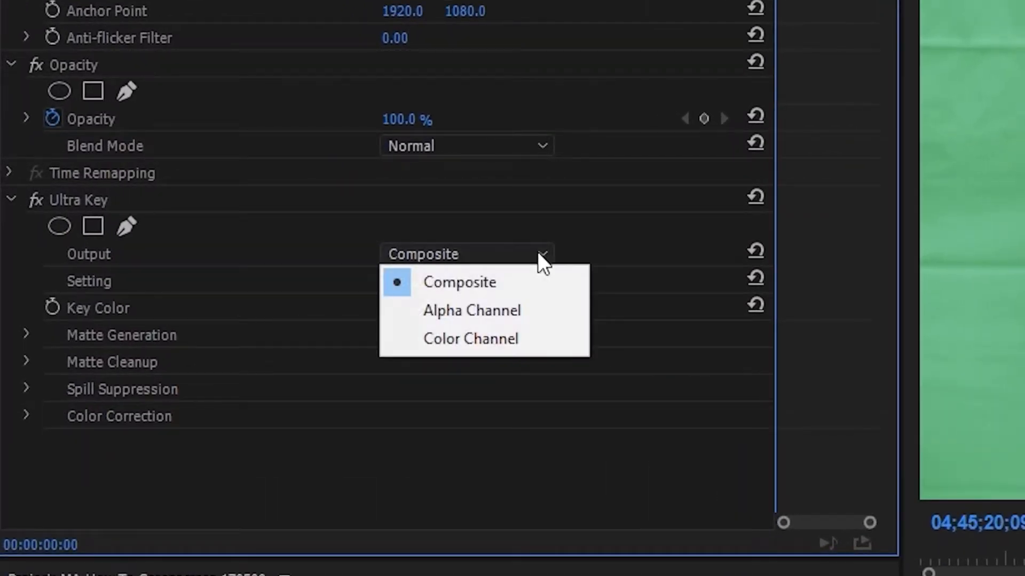
{"action": "left_click", "coordinate": [472, 310]}
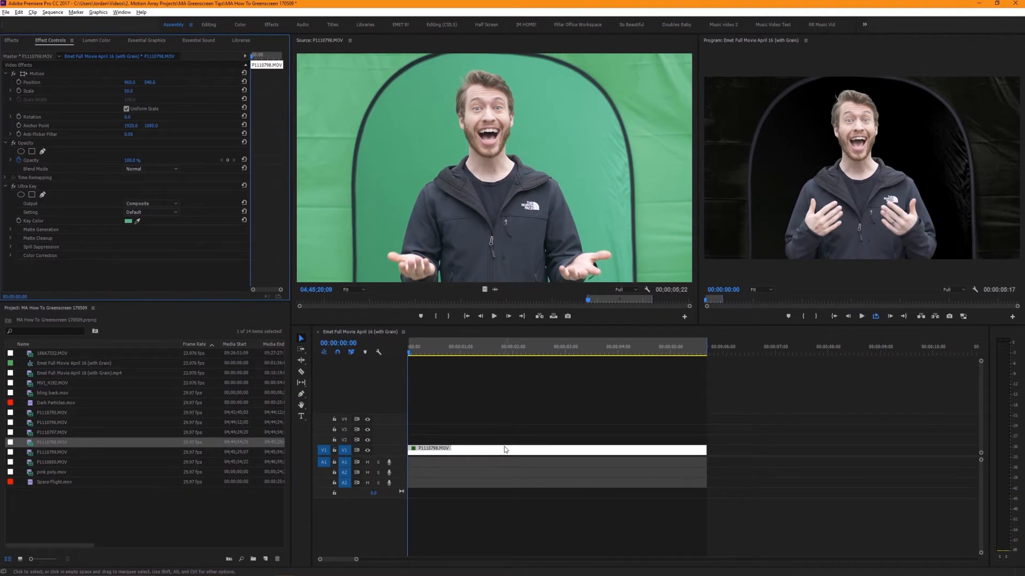
Create a new colour matte and confirm white as its colour.
{"action": "left_click", "coordinate": [7, 12]}
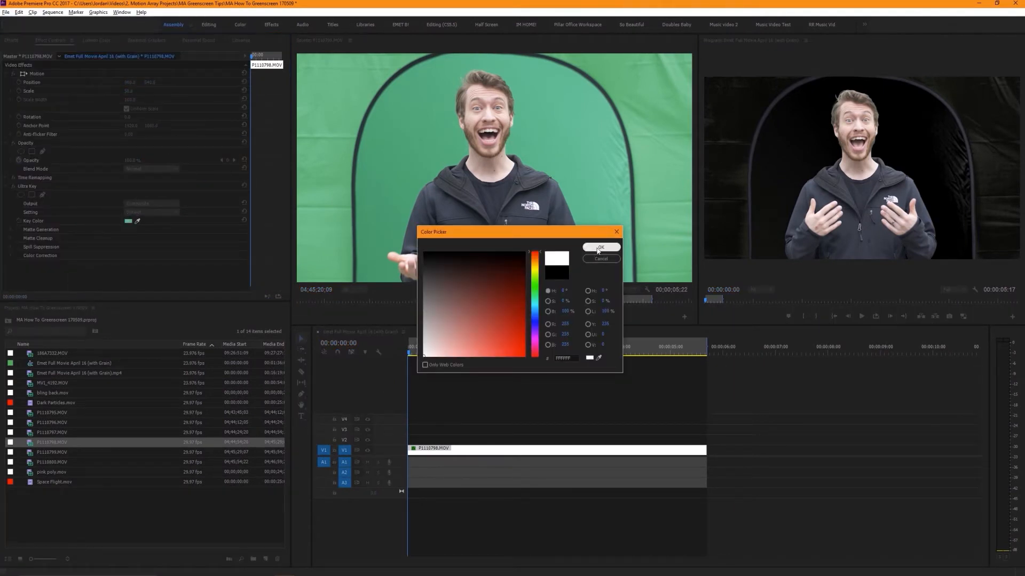
{"action": "left_click", "coordinate": [598, 247]}
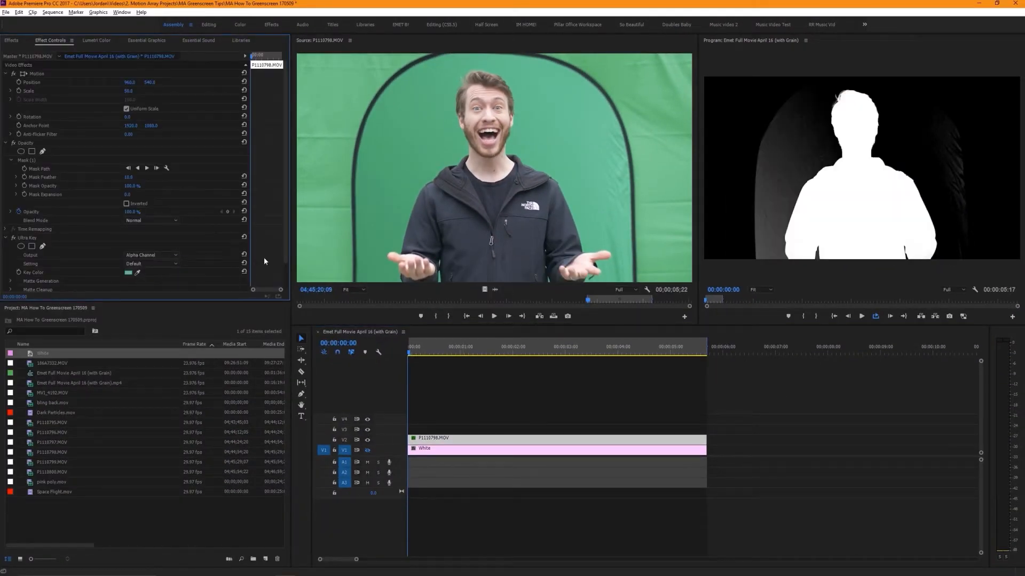
Adjust Ultra Key Matte Generation transparency, shadow and pedestal until the alpha matte is solid white.
{"action": "scroll", "scroll_direction": "down", "scroll_amount": 3}
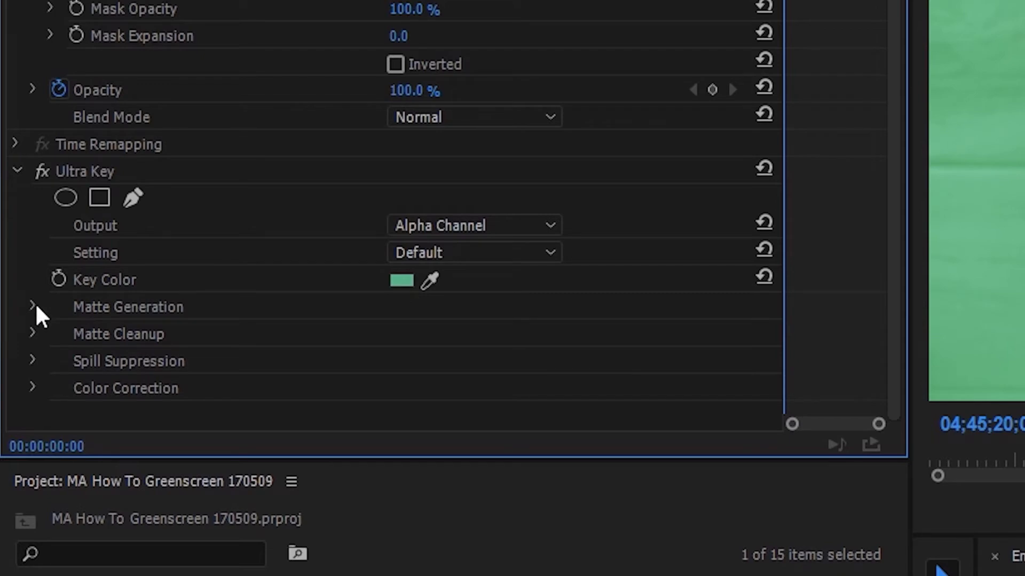
{"action": "left_click", "coordinate": [32, 307]}
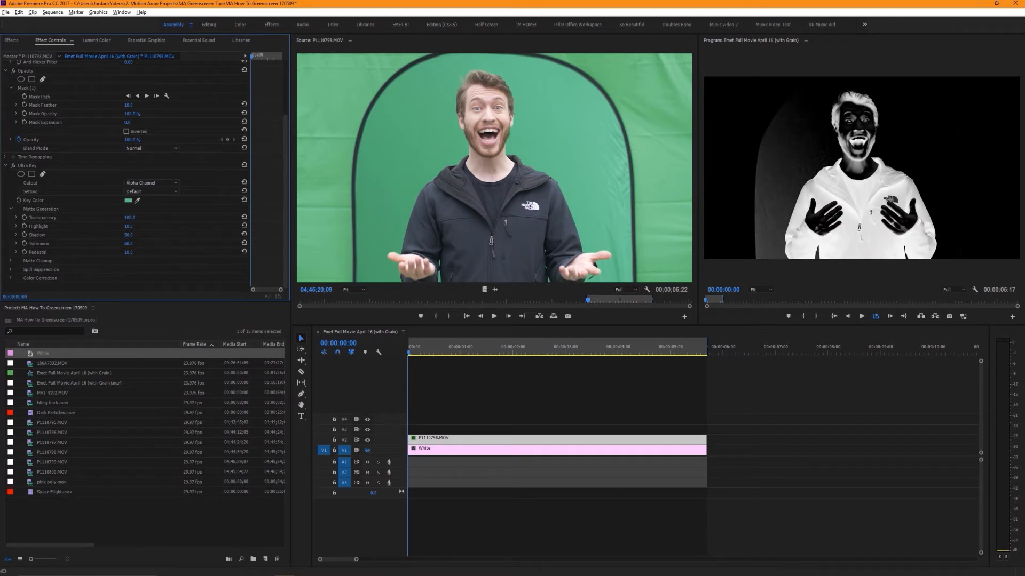
{"action": "left_click_drag", "start_coordinate": [130, 217], "coordinate": [137, 217]}
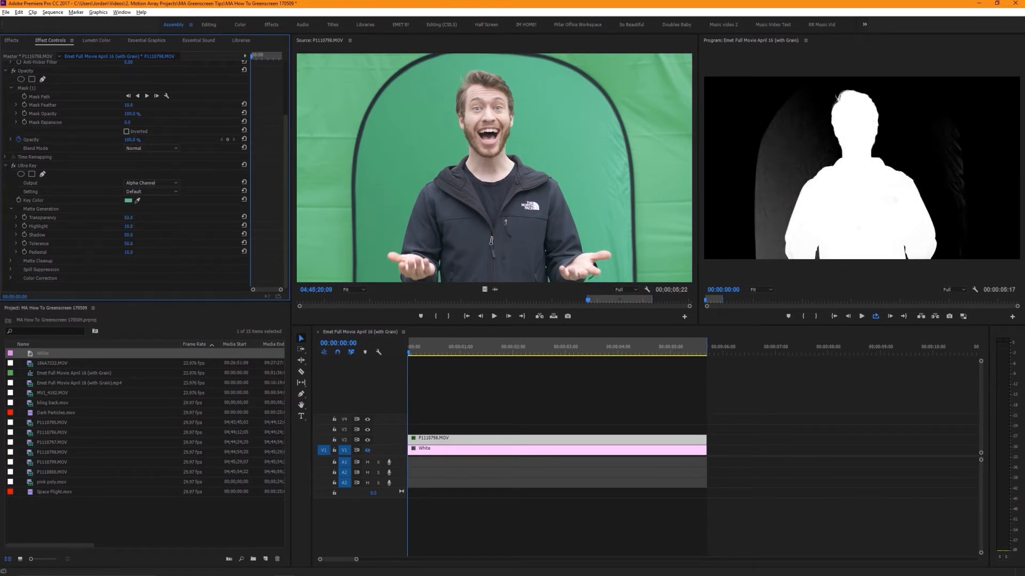
{"action": "left_click", "coordinate": [150, 191]}
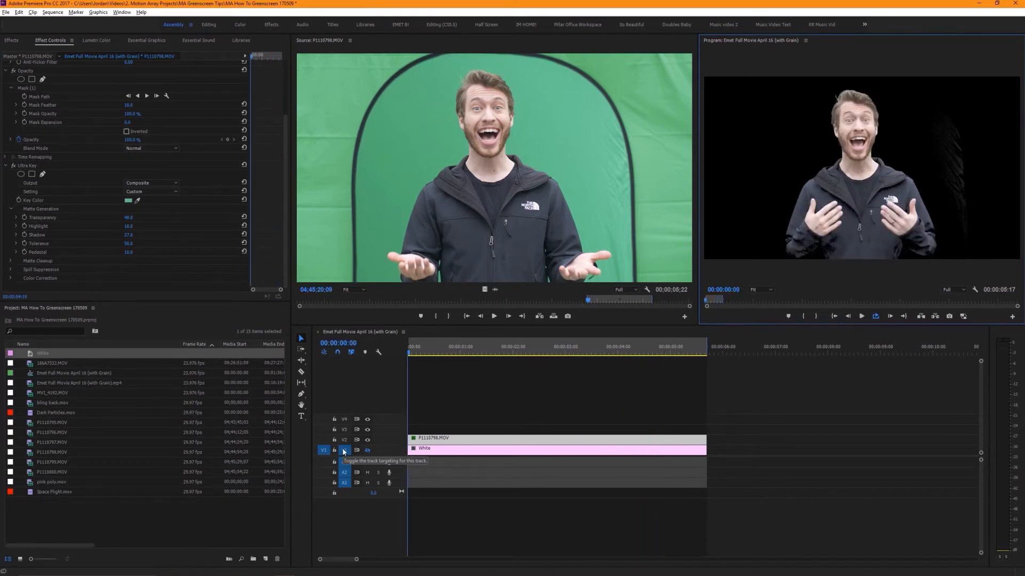
{"action": "left_click", "coordinate": [151, 183]}
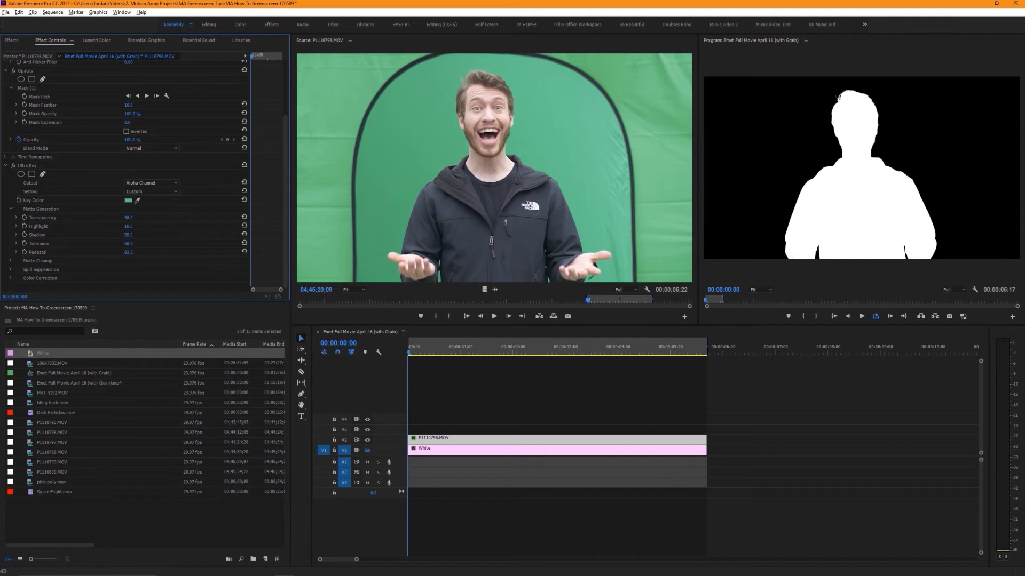
{"action": "left_click", "coordinate": [150, 182]}
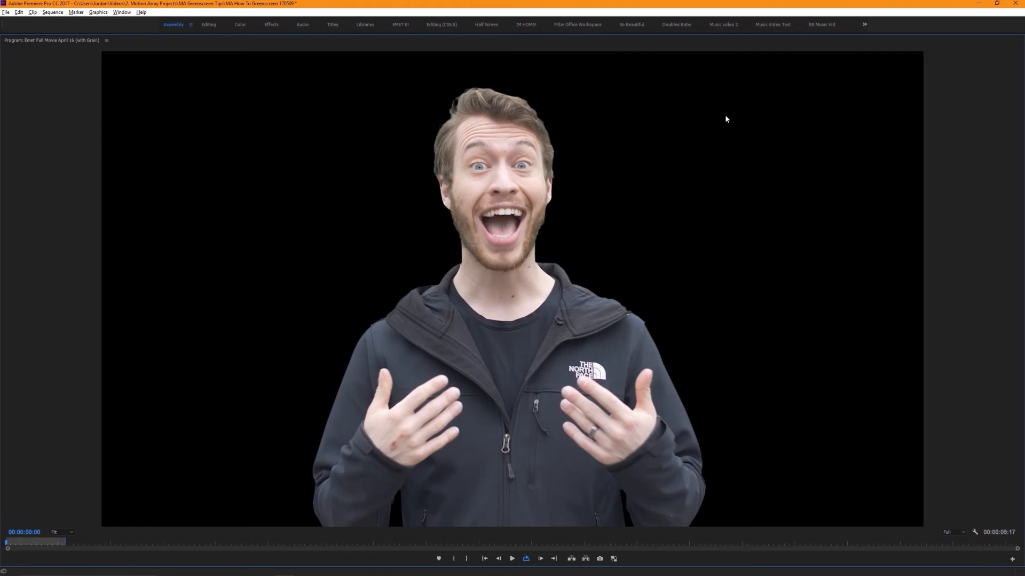
{"action": "mouse_move", "coordinate": [714, 166]}
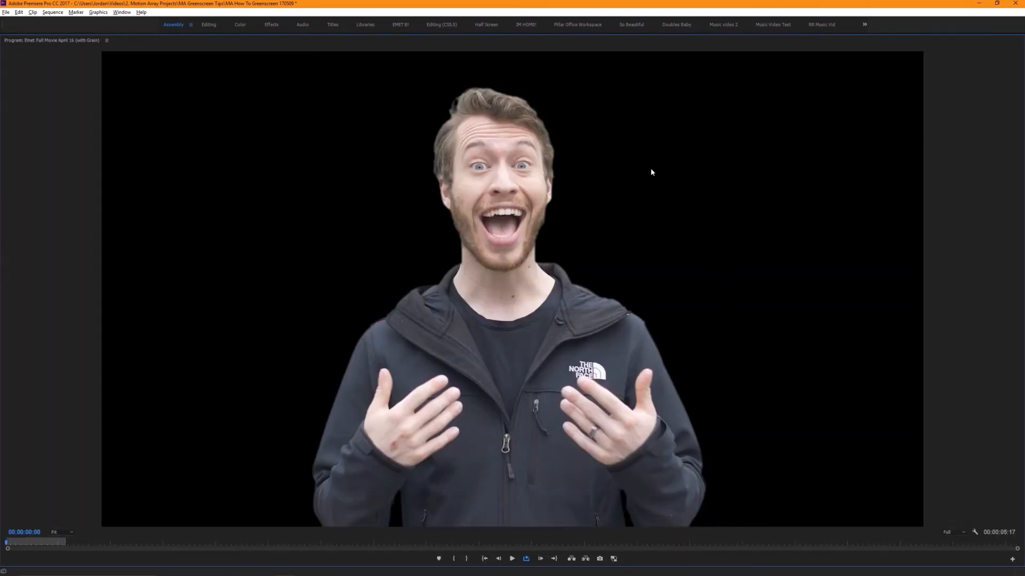
{"action": "mouse_move", "coordinate": [663, 167]}
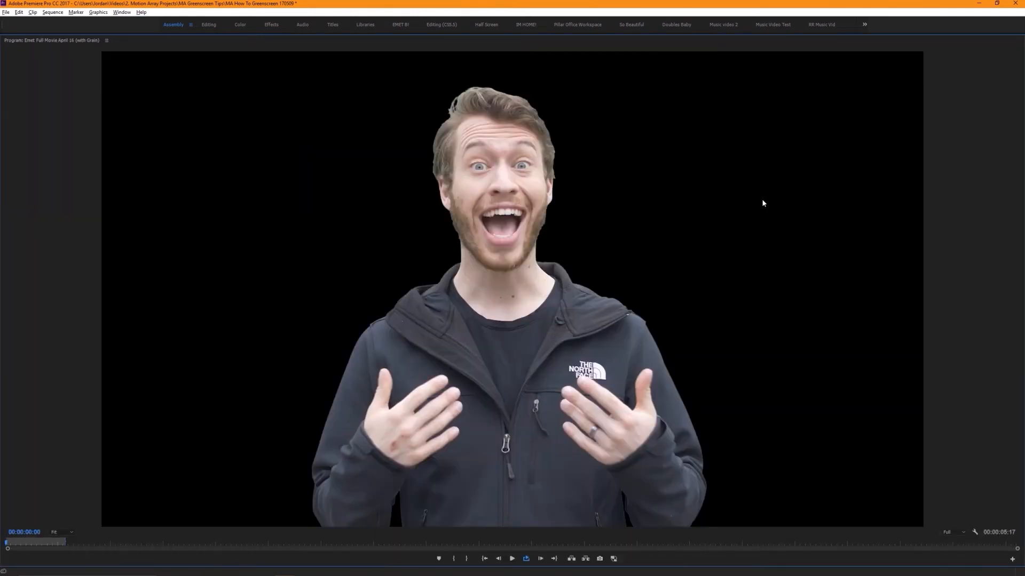
{"action": "mouse_move", "coordinate": [646, 86]}
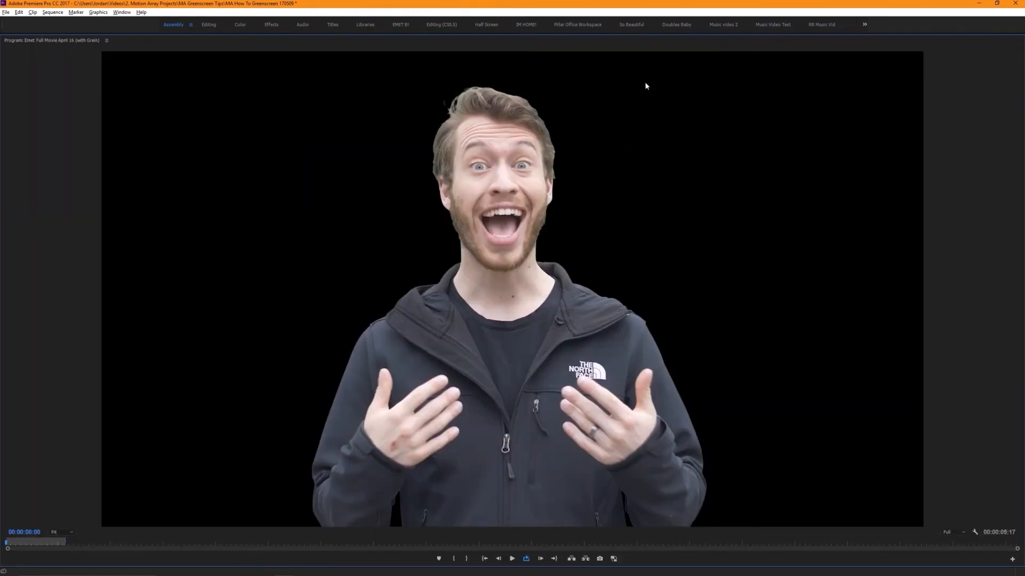
{"action": "mouse_move", "coordinate": [810, 142]}
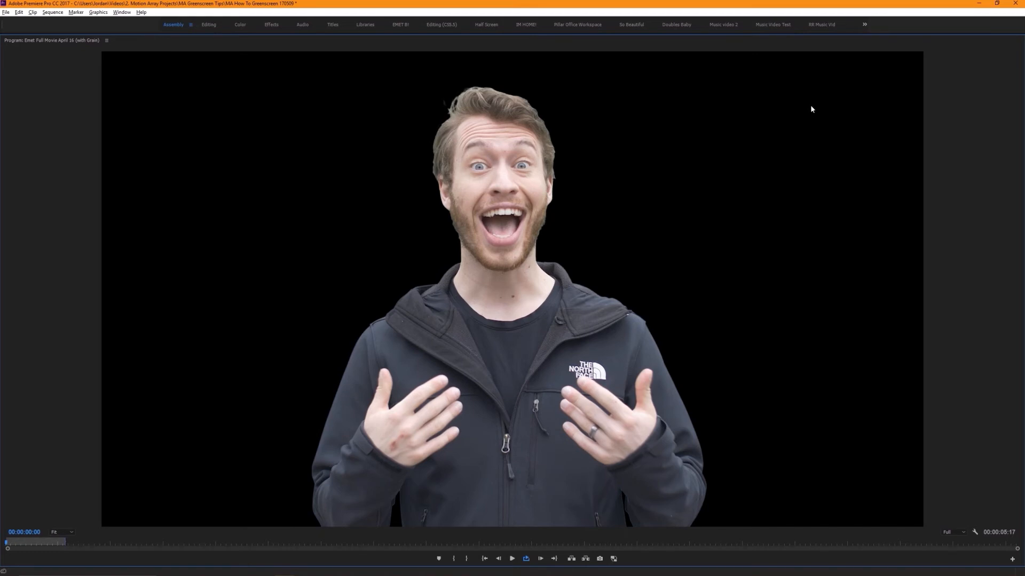
{"action": "mouse_move", "coordinate": [767, 127]}
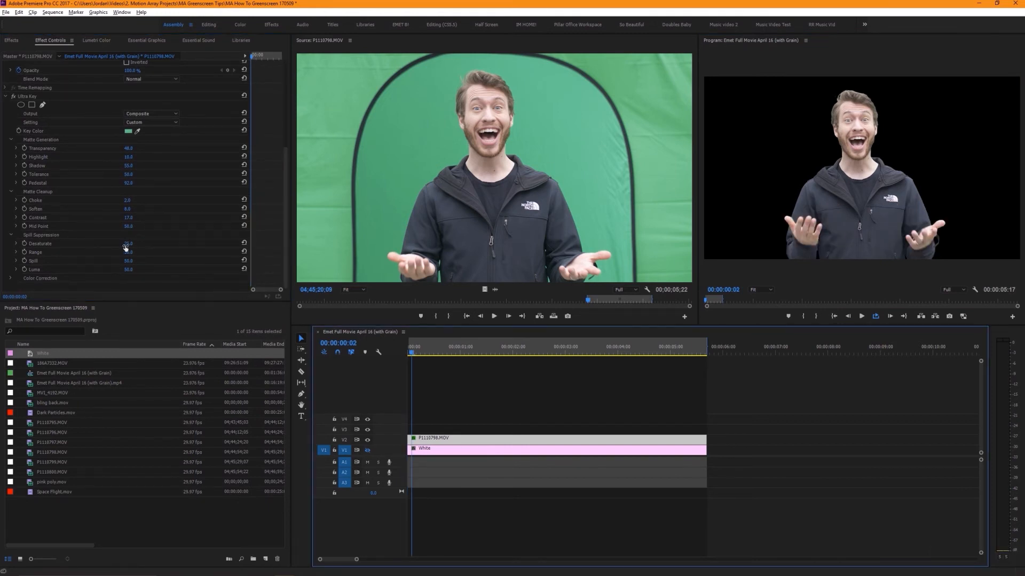
Raise Spill Suppression desaturation and reveal the key's Color Correction settings.
{"action": "left_click_drag", "start_coordinate": [126, 246], "coordinate": [138, 247]}
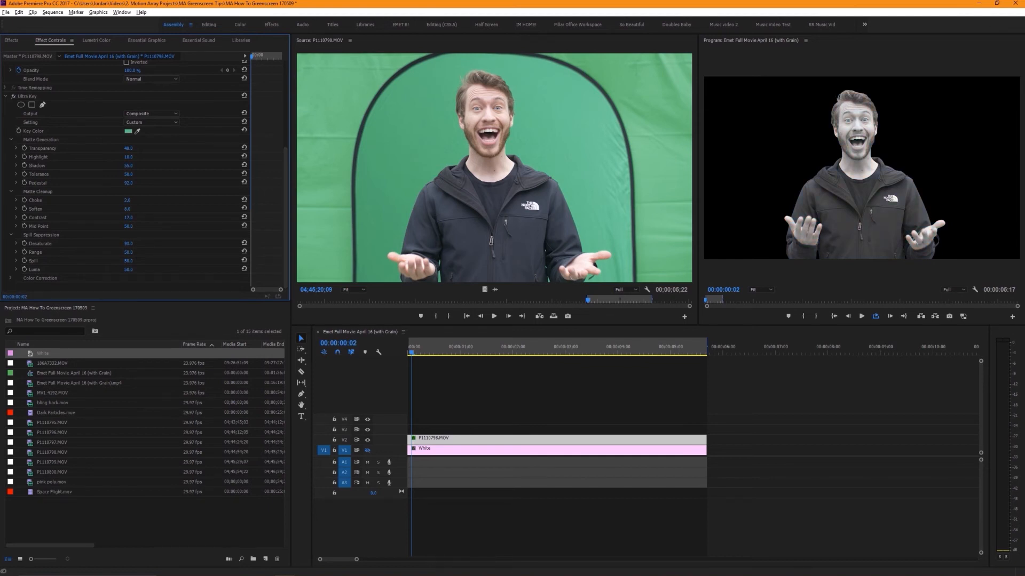
{"action": "left_click", "coordinate": [128, 244]}
{"action": "type", "text": "25"}
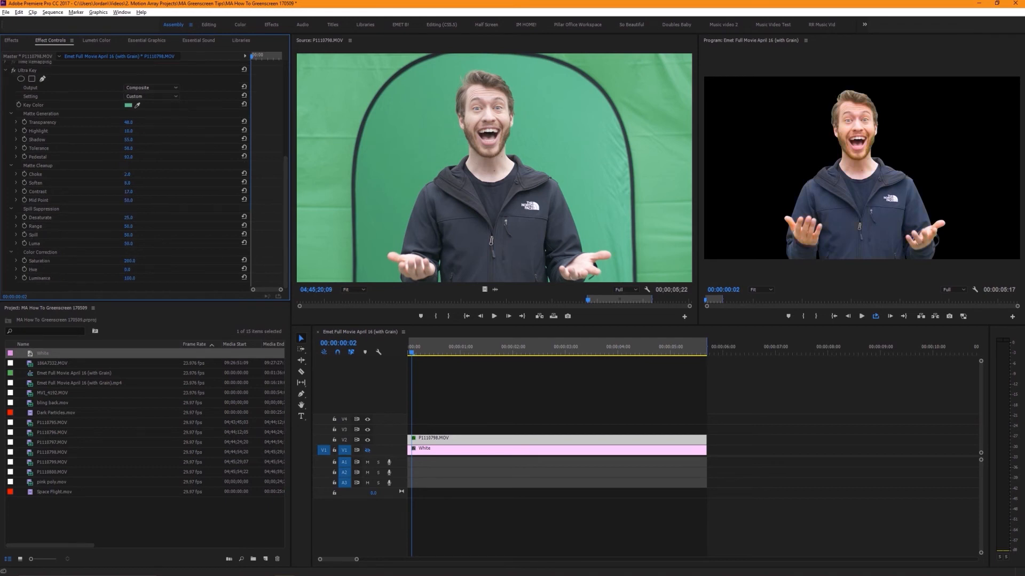
Adjust Ultra Key Color Correction saturation so the subject keeps natural colour.
{"action": "left_click", "coordinate": [129, 260]}
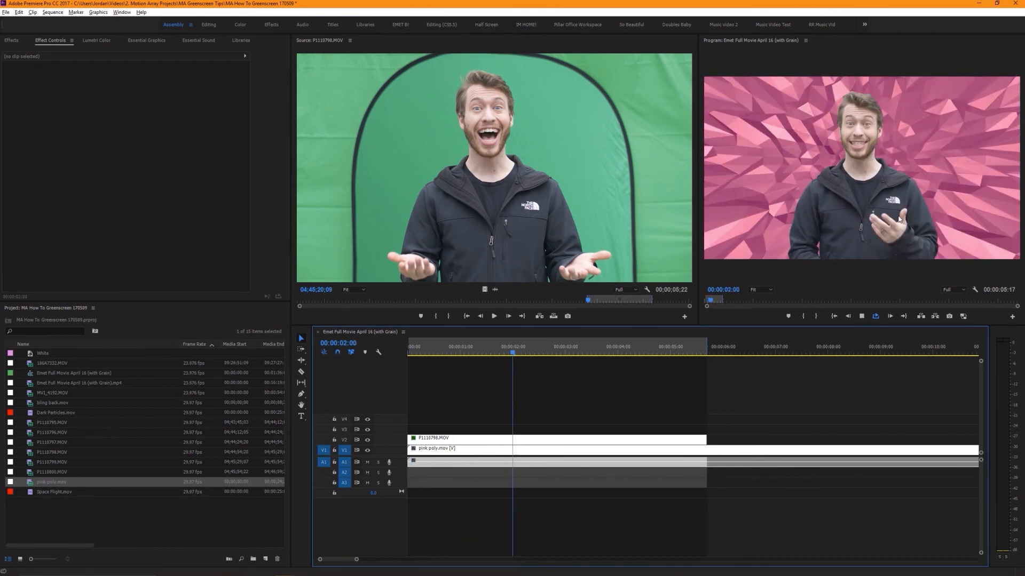
Place pink poly.mov on V1 beneath the keyed subject as a test background.
{"action": "left_click", "coordinate": [619, 345]}
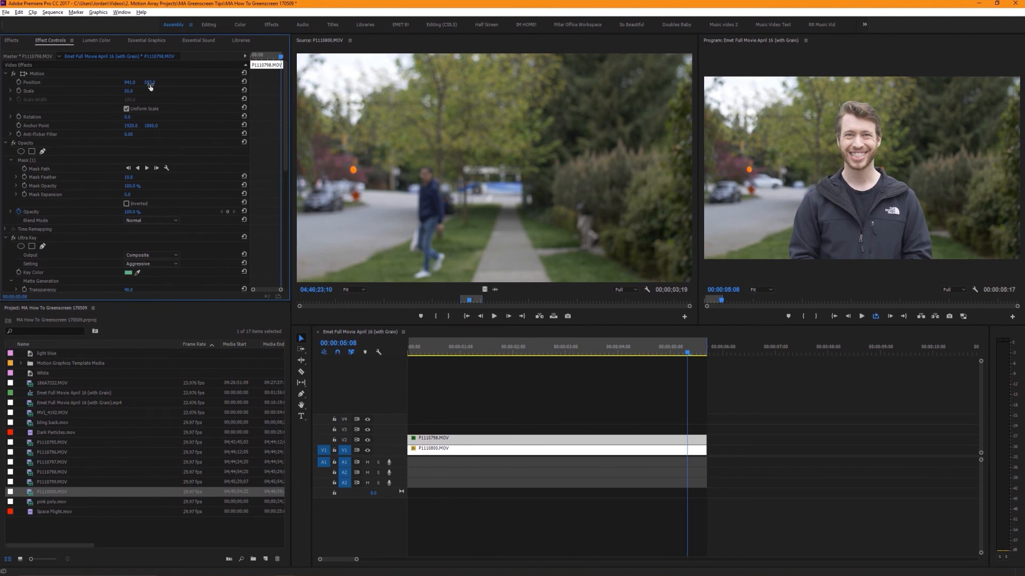
Reposition the keyed subject in frame over the P1110800.MOV street footage.
{"action": "left_click", "coordinate": [95, 39]}
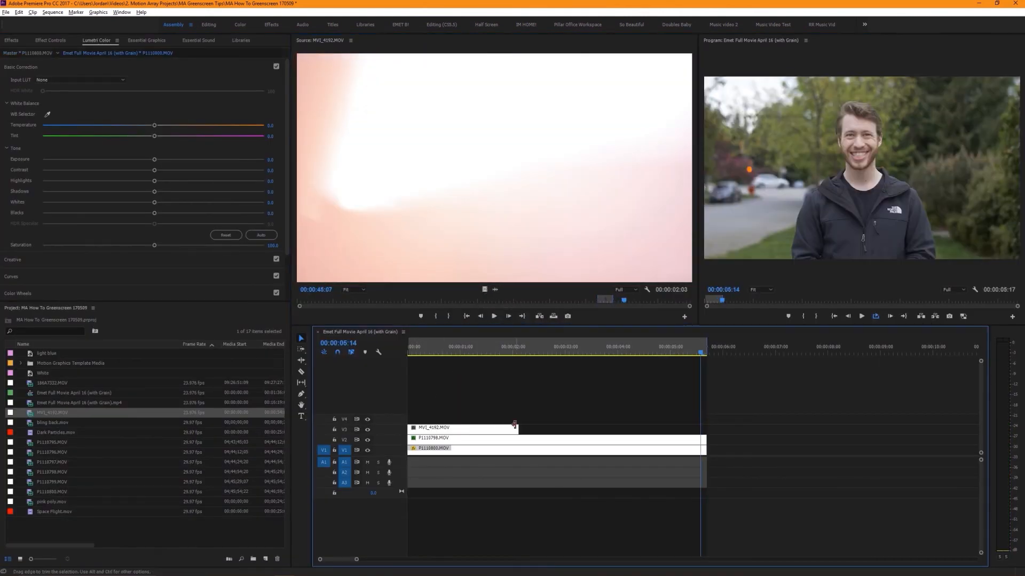
Trim the out point of the MVI_4182.MOV light leak clip above the subject.
{"action": "left_click", "coordinate": [50, 39]}
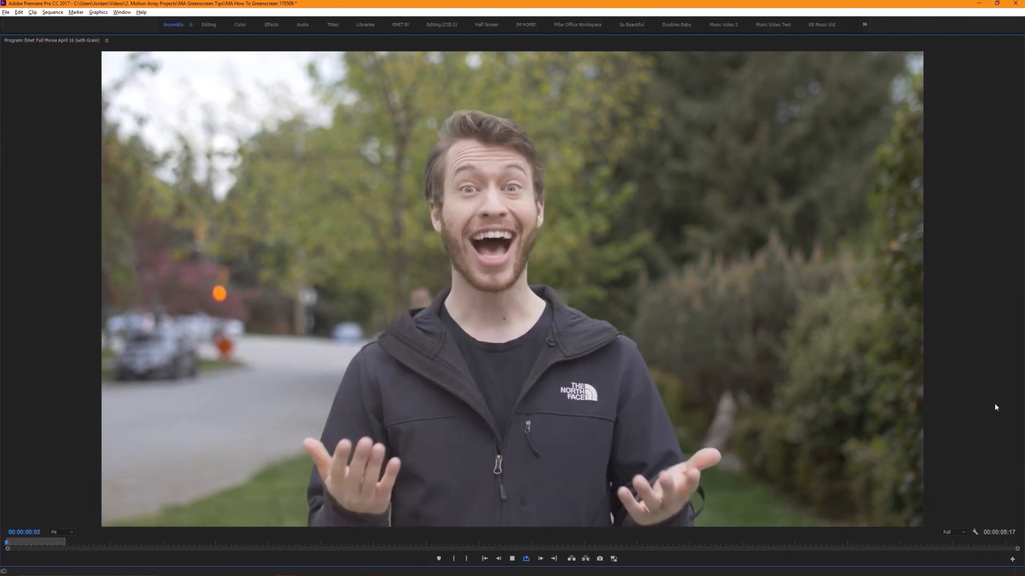
Play the finished street composite full screen in the maximized Program Monitor.
{"action": "left_click", "coordinate": [539, 558]}
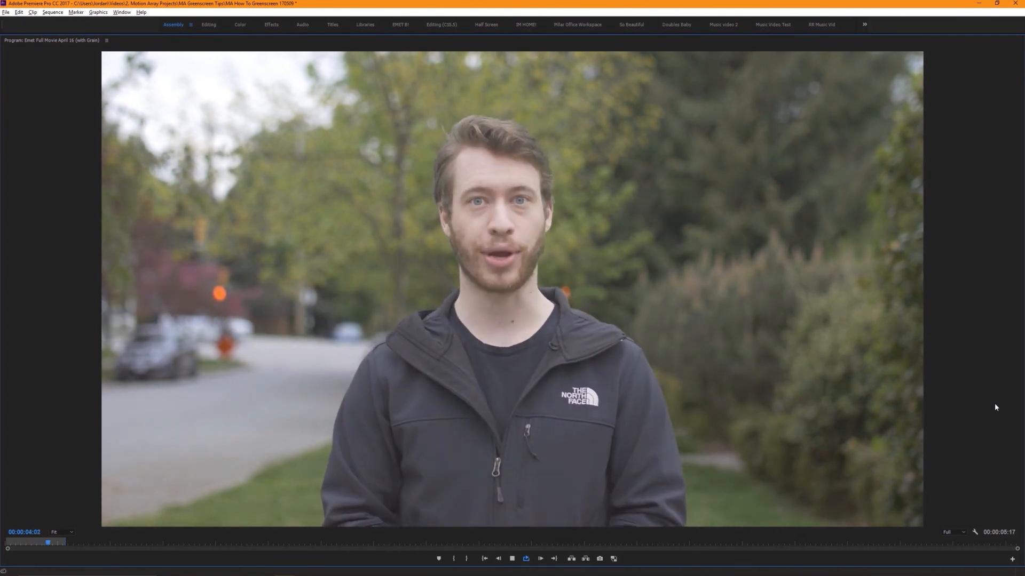